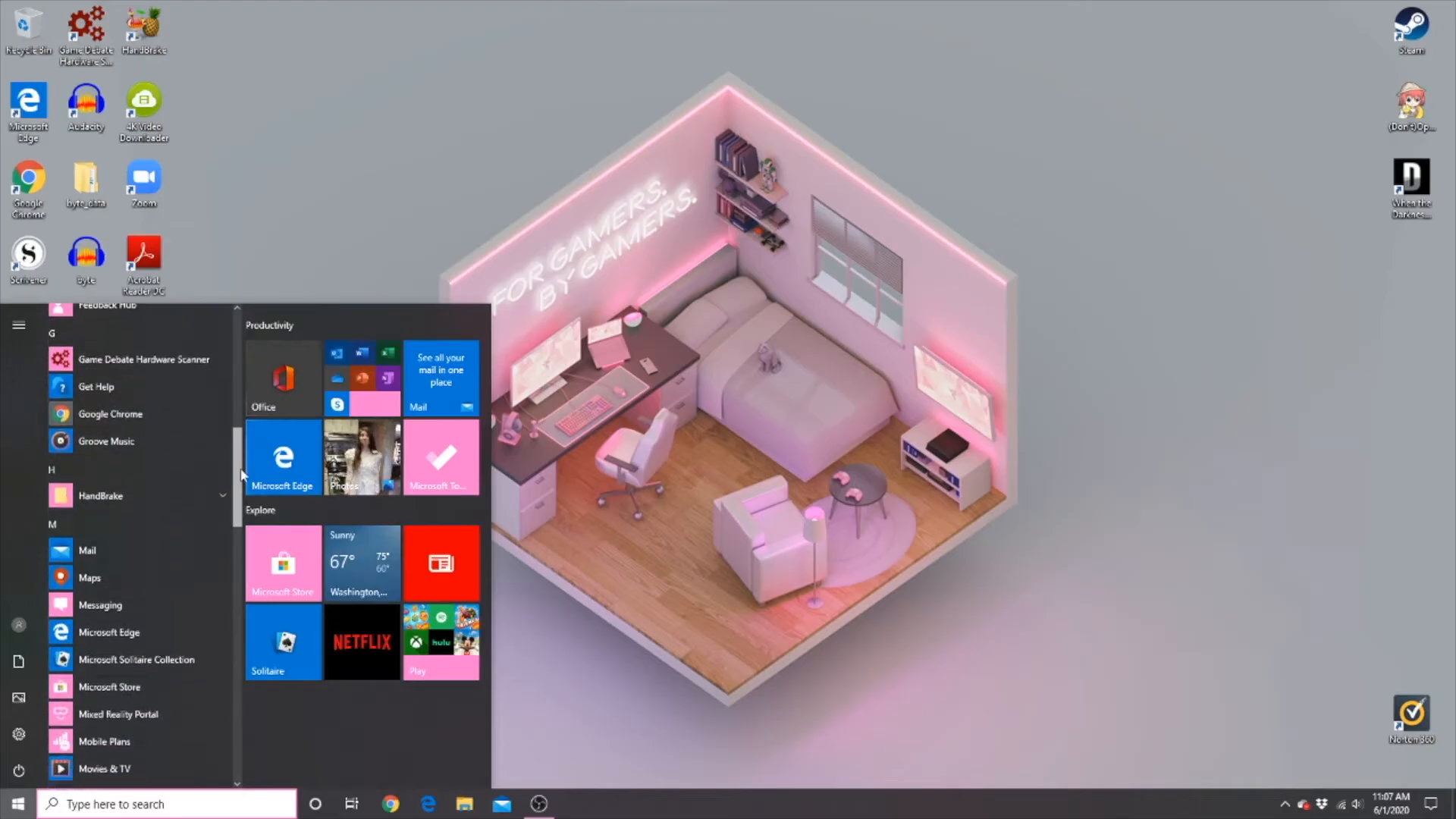
# Step: Scroll through the Windows 10 desktop tour toward the Action Center at the taskbar's right end
pyautogui.scroll(-3)
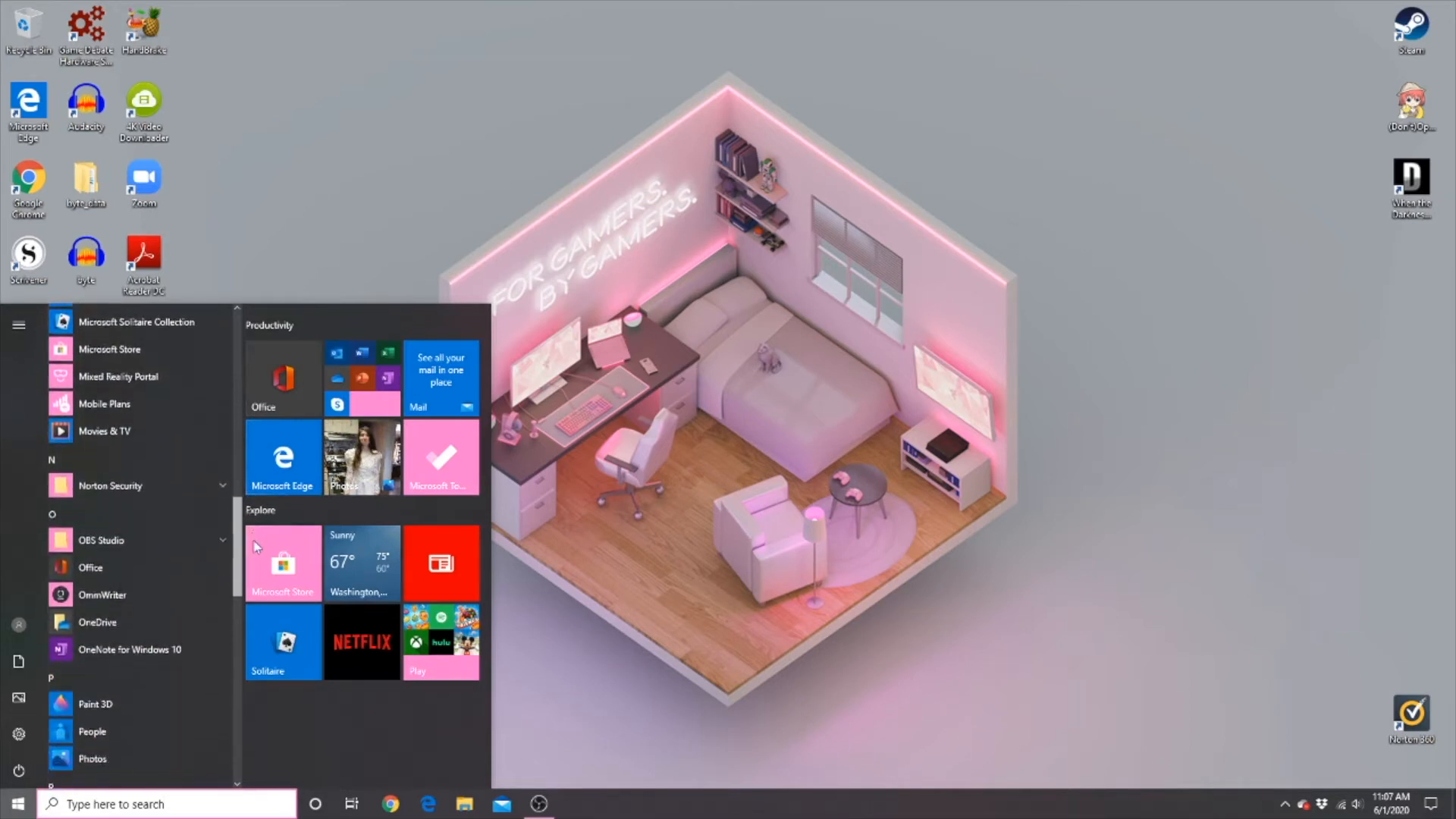
pyautogui.scroll(-3)
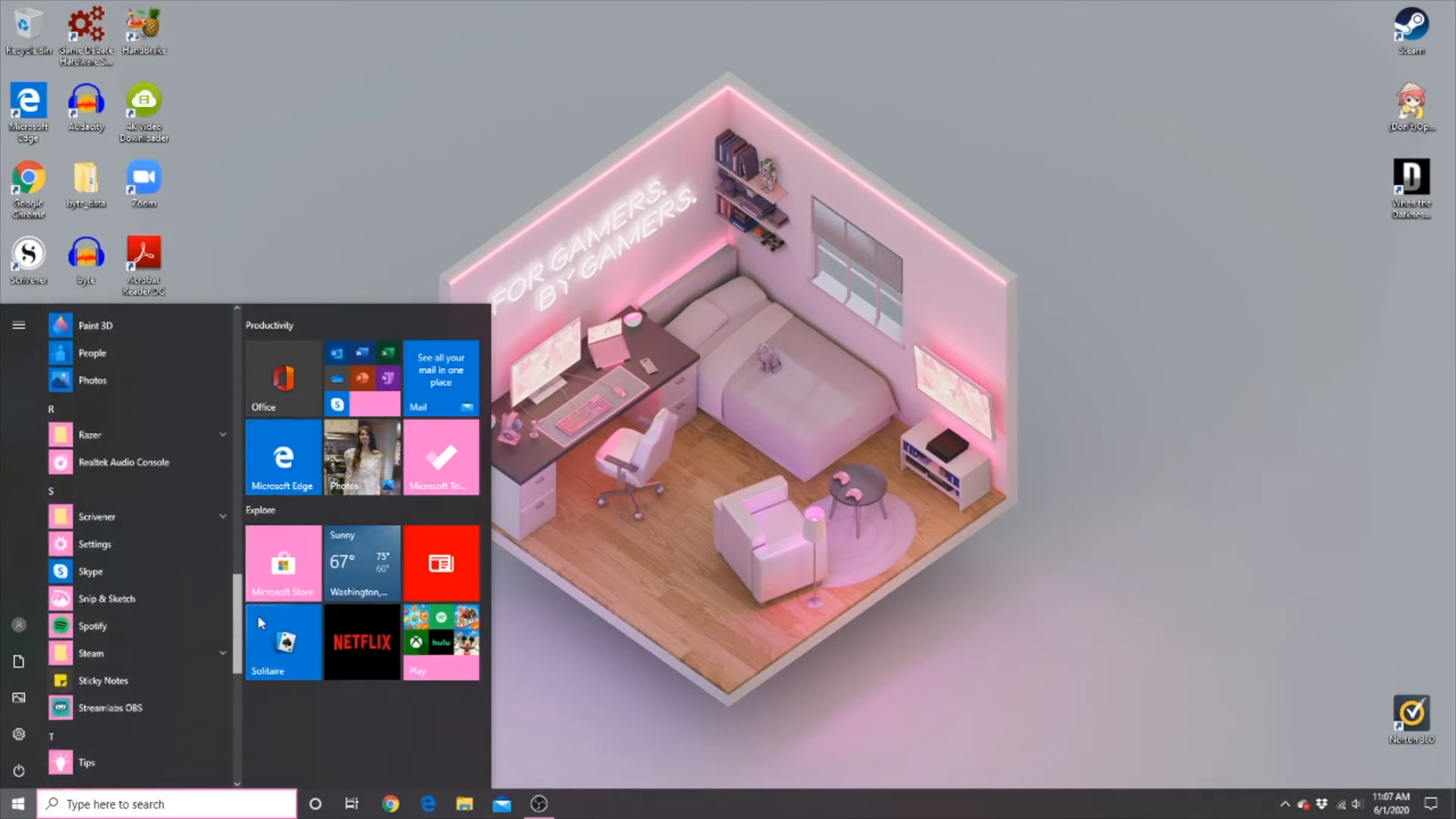
pyautogui.scroll(-3)
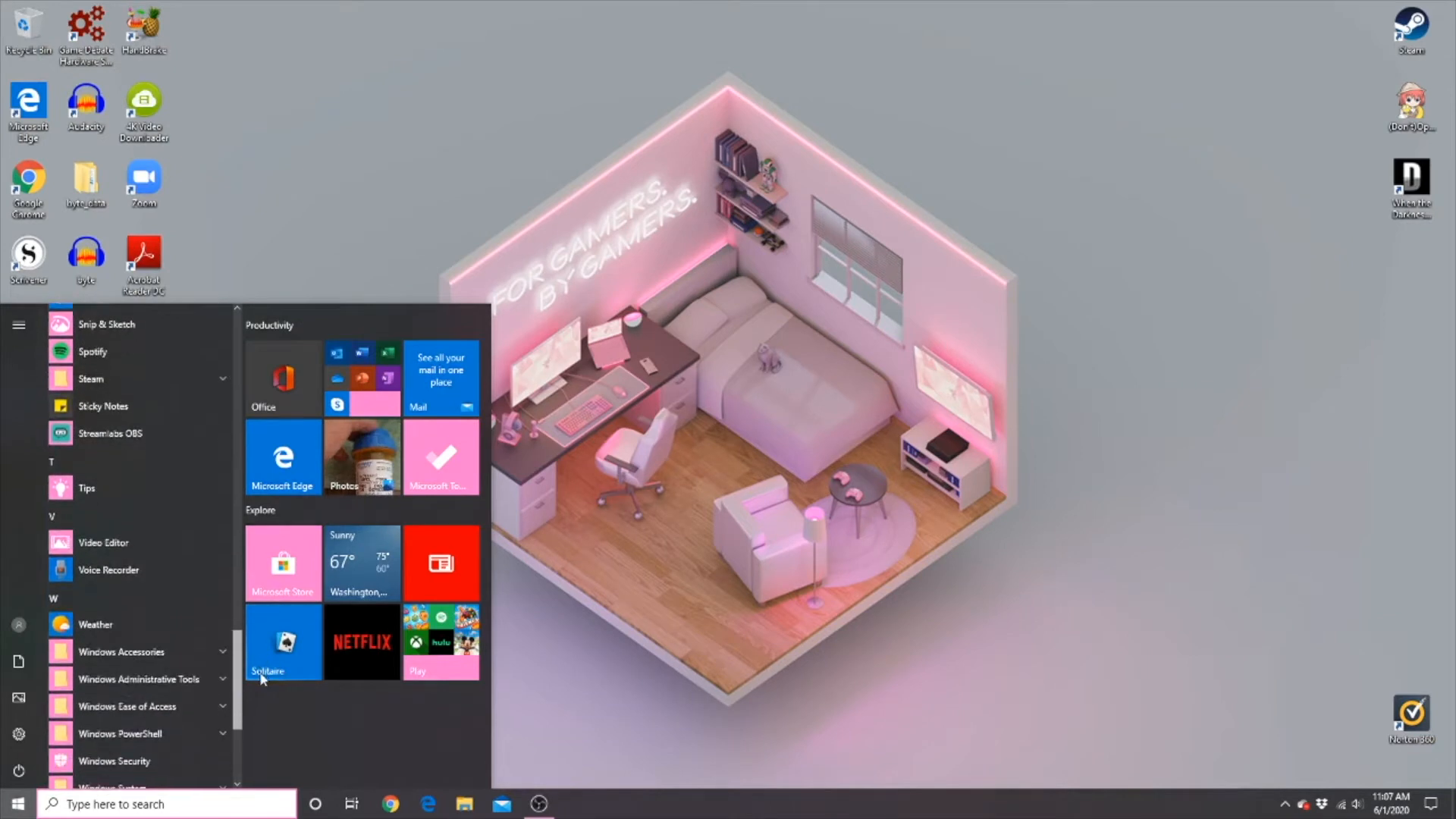
pyautogui.scroll(-3)
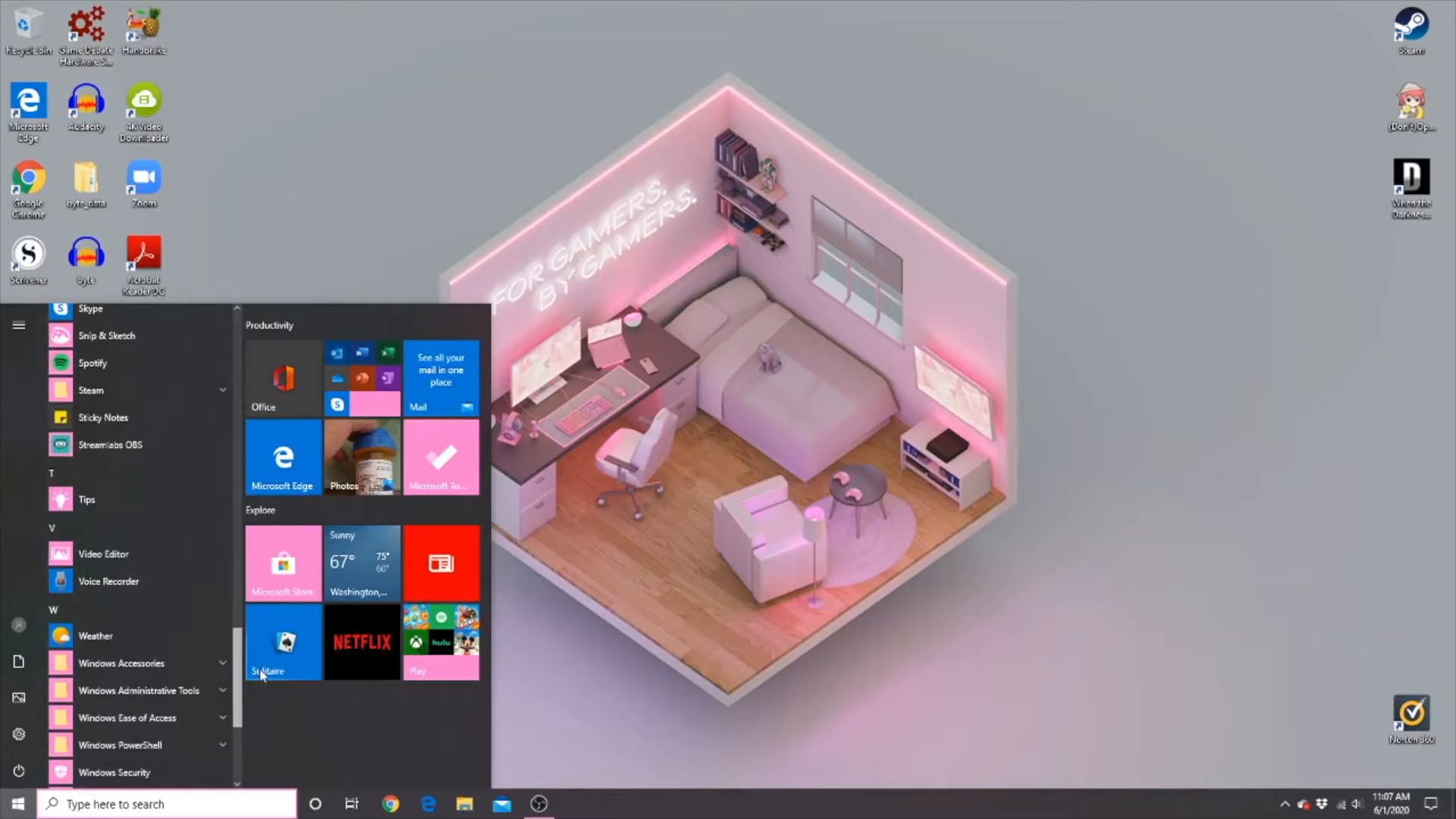
pyautogui.scroll(-3)
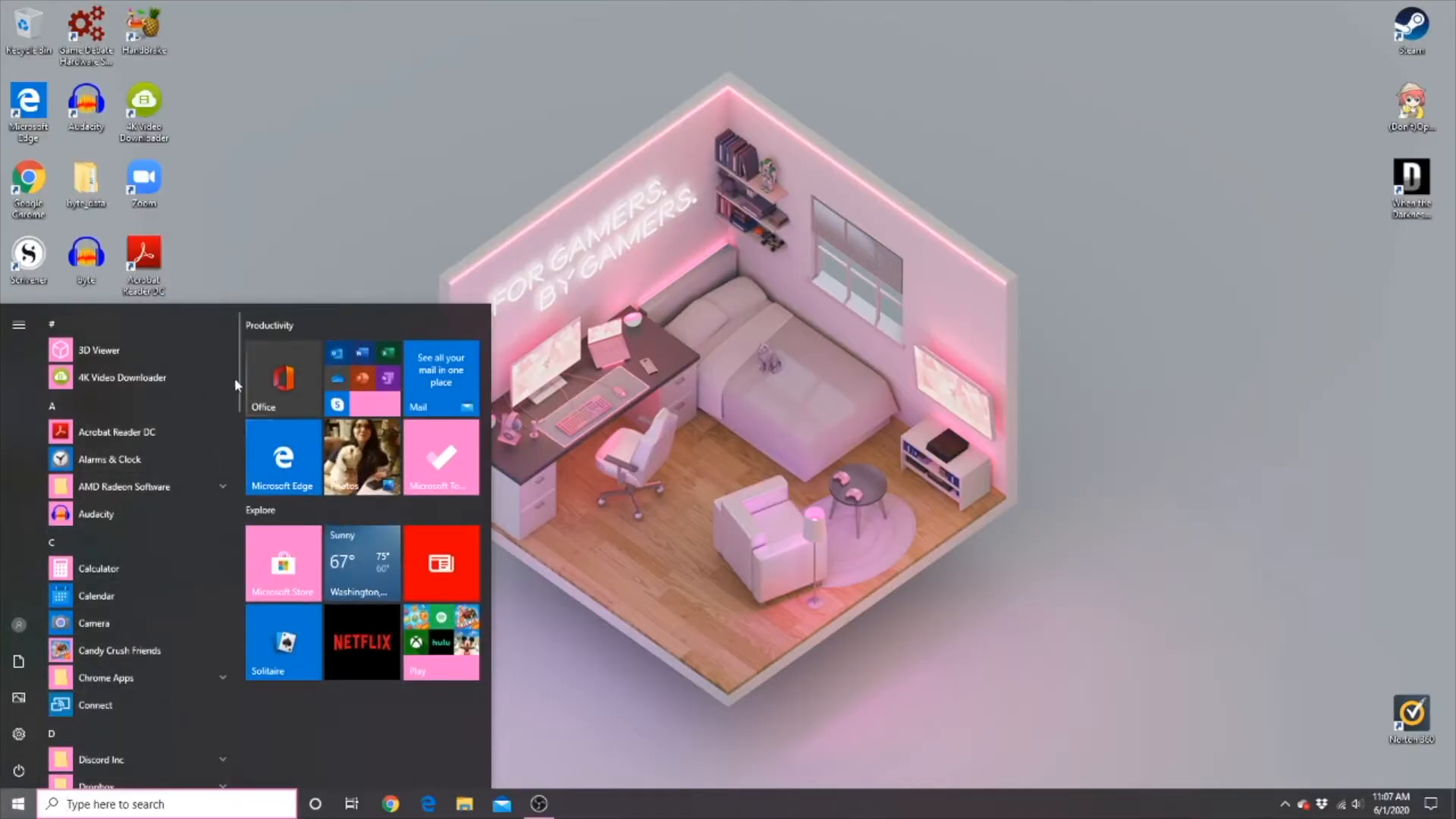
pyautogui.scroll(-3)
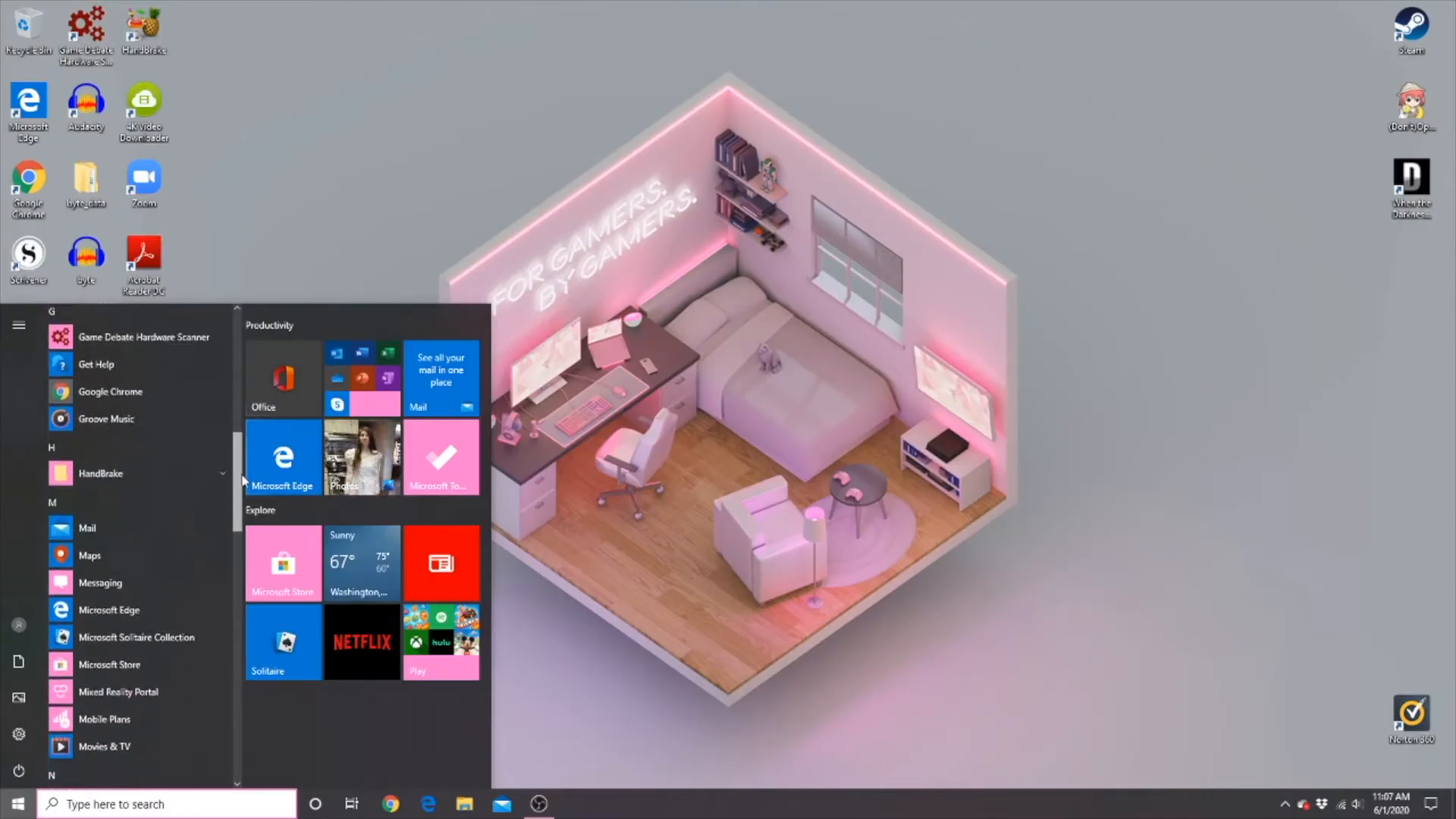
pyautogui.scroll(-3)
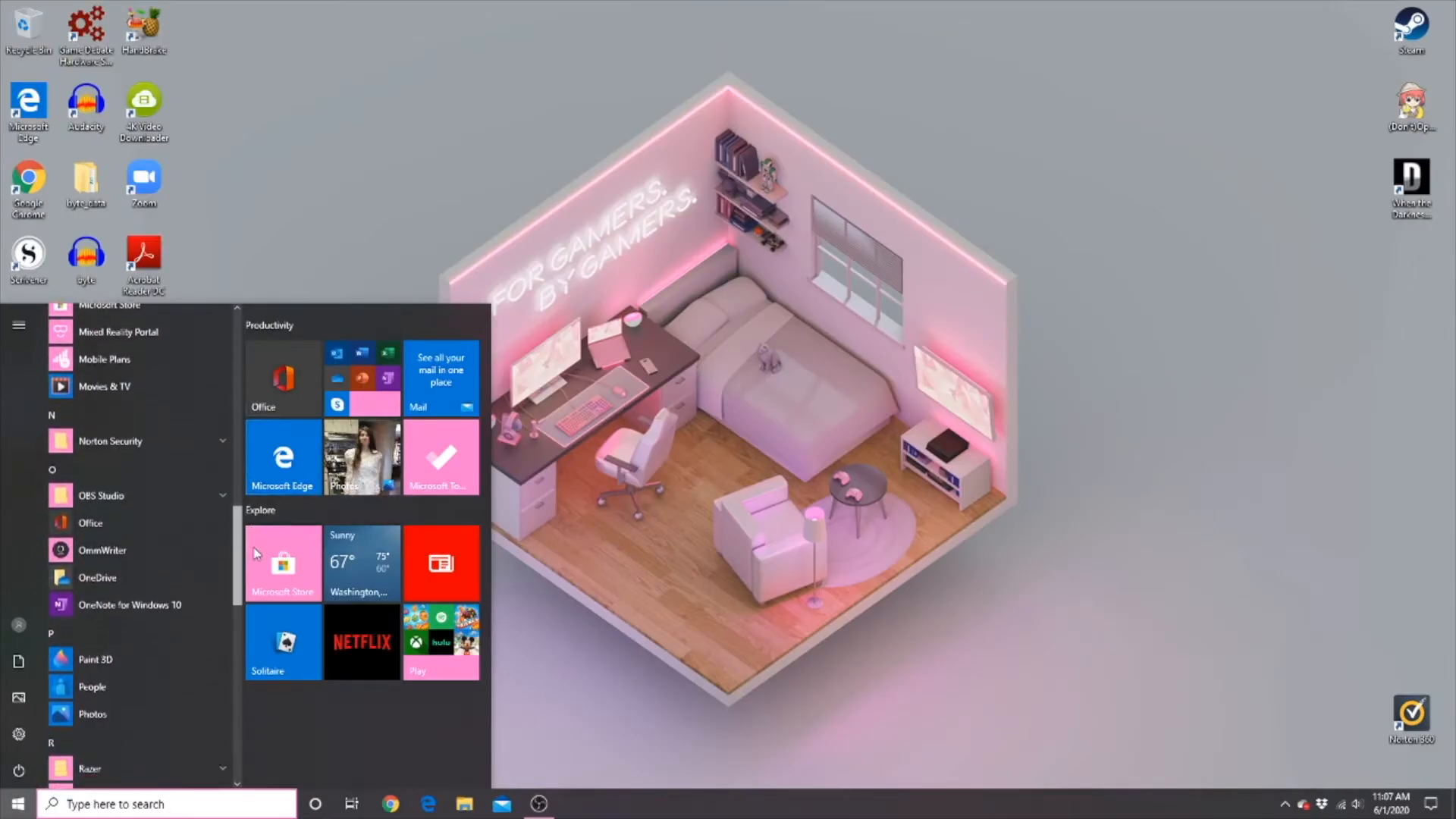
pyautogui.scroll(-3)
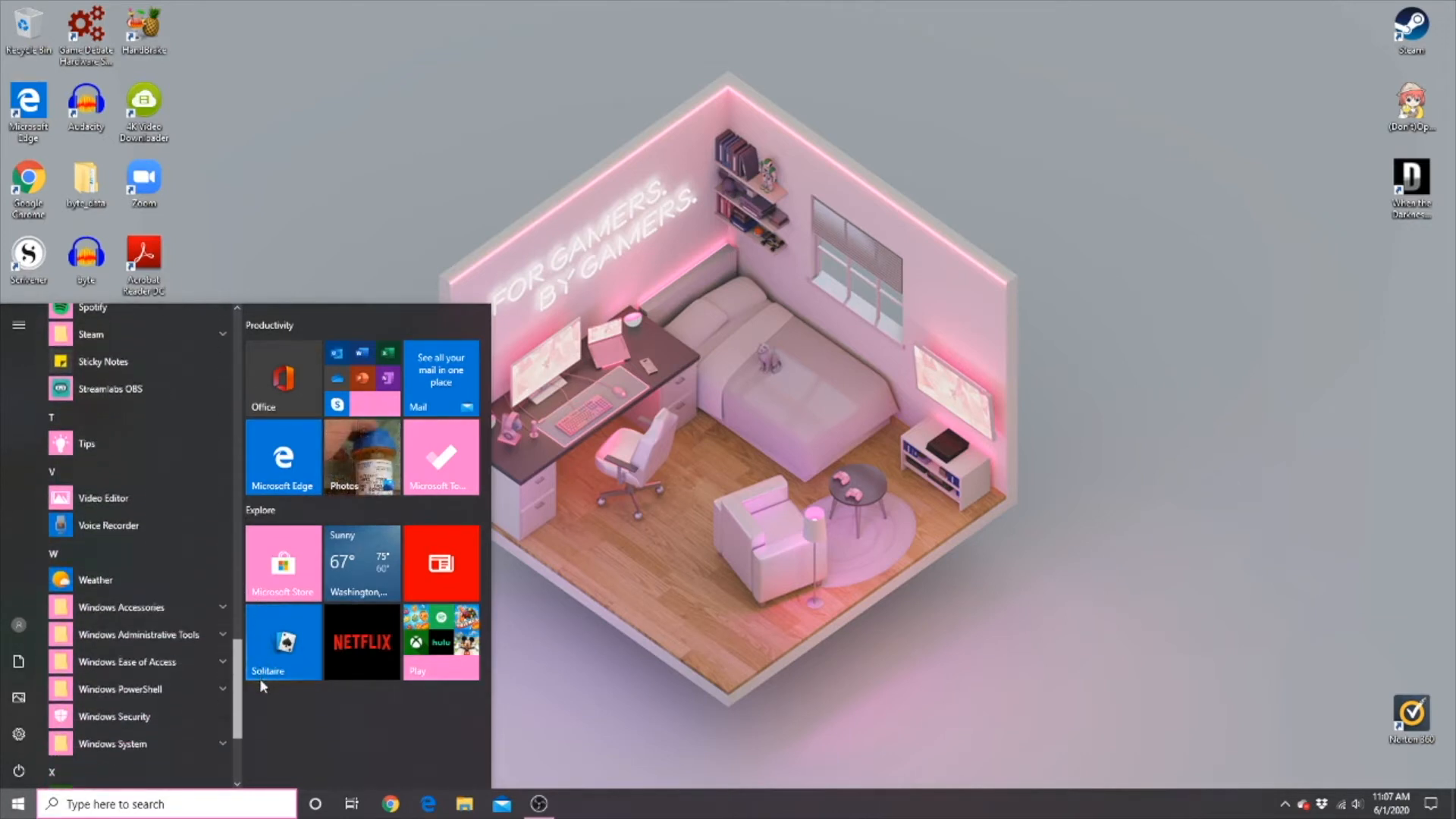
pyautogui.scroll(-3)
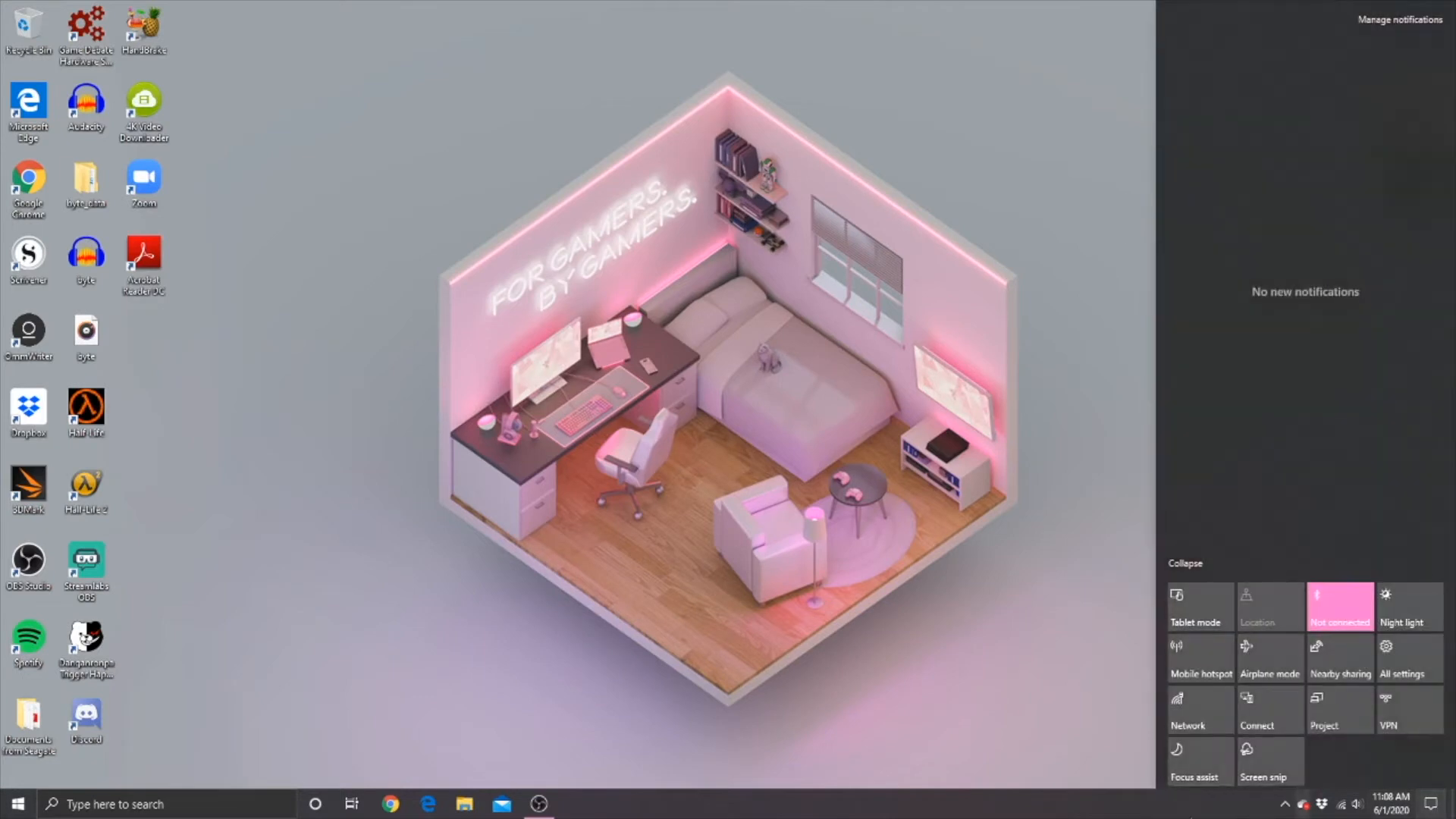
pyautogui.moveTo(834, 637)
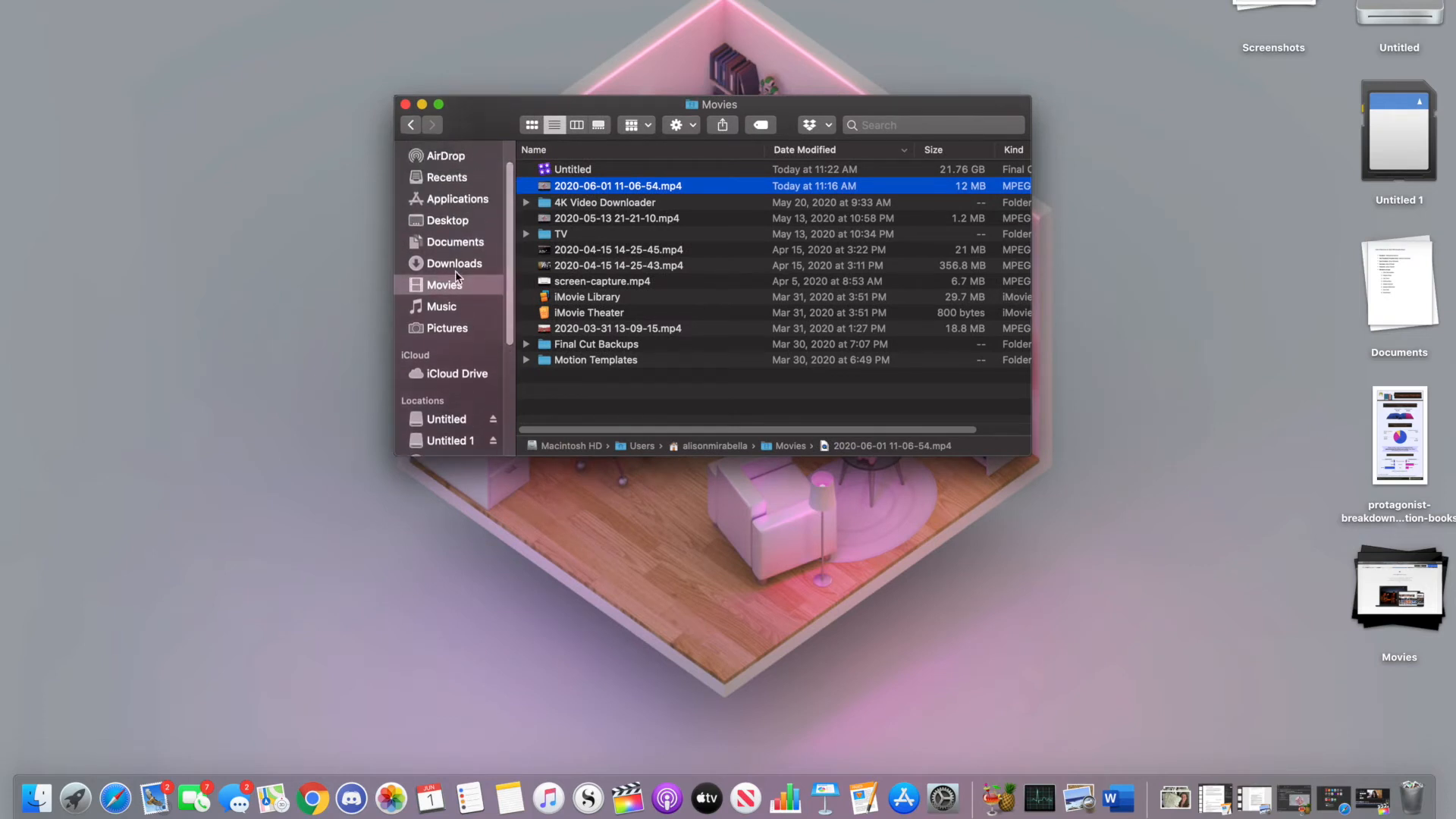
# Step: Browse Downloads, Documents and Applications from the Finder sidebar, scrolling the Applications list
pyautogui.click(453, 262)
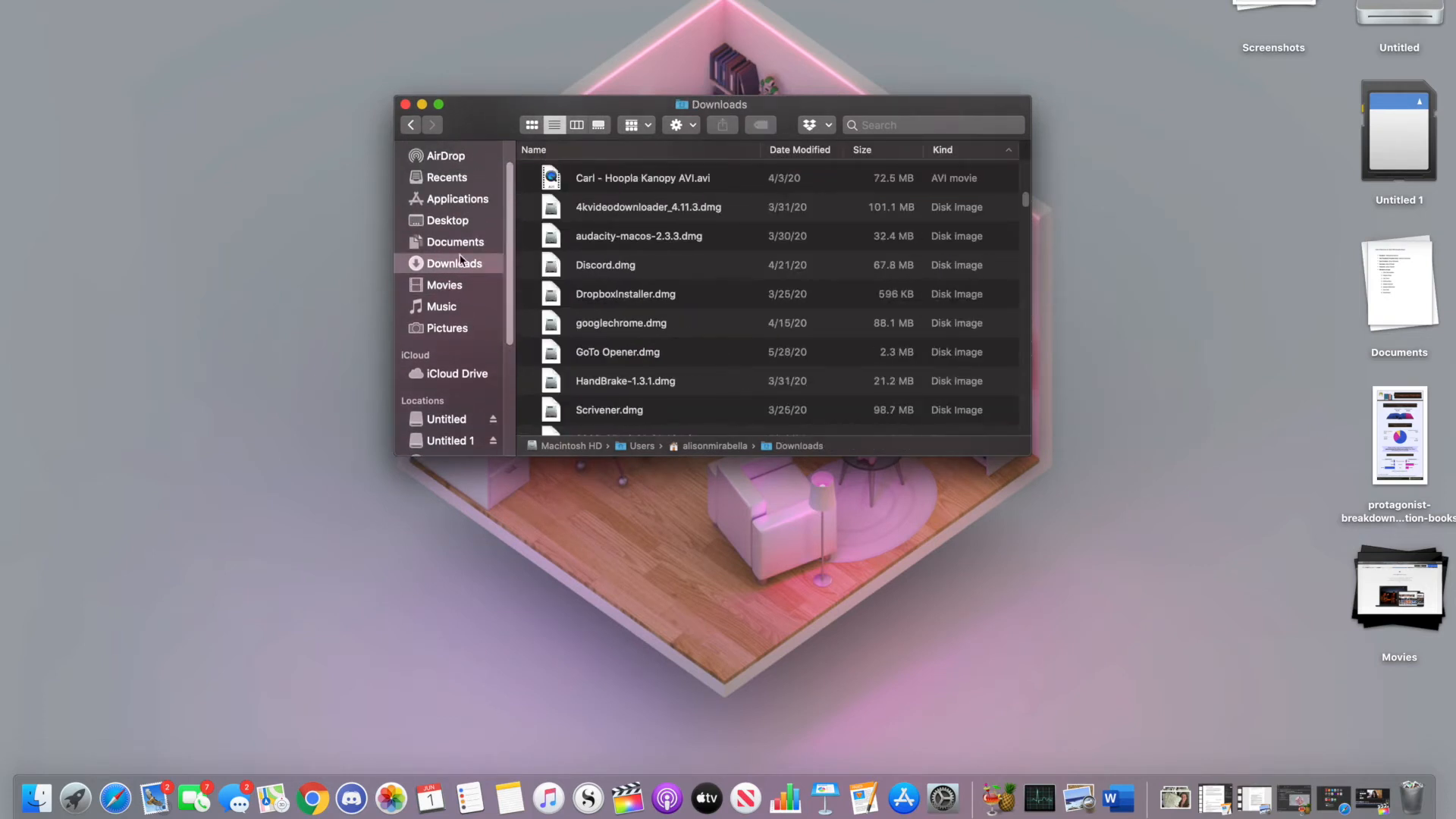
pyautogui.click(455, 241)
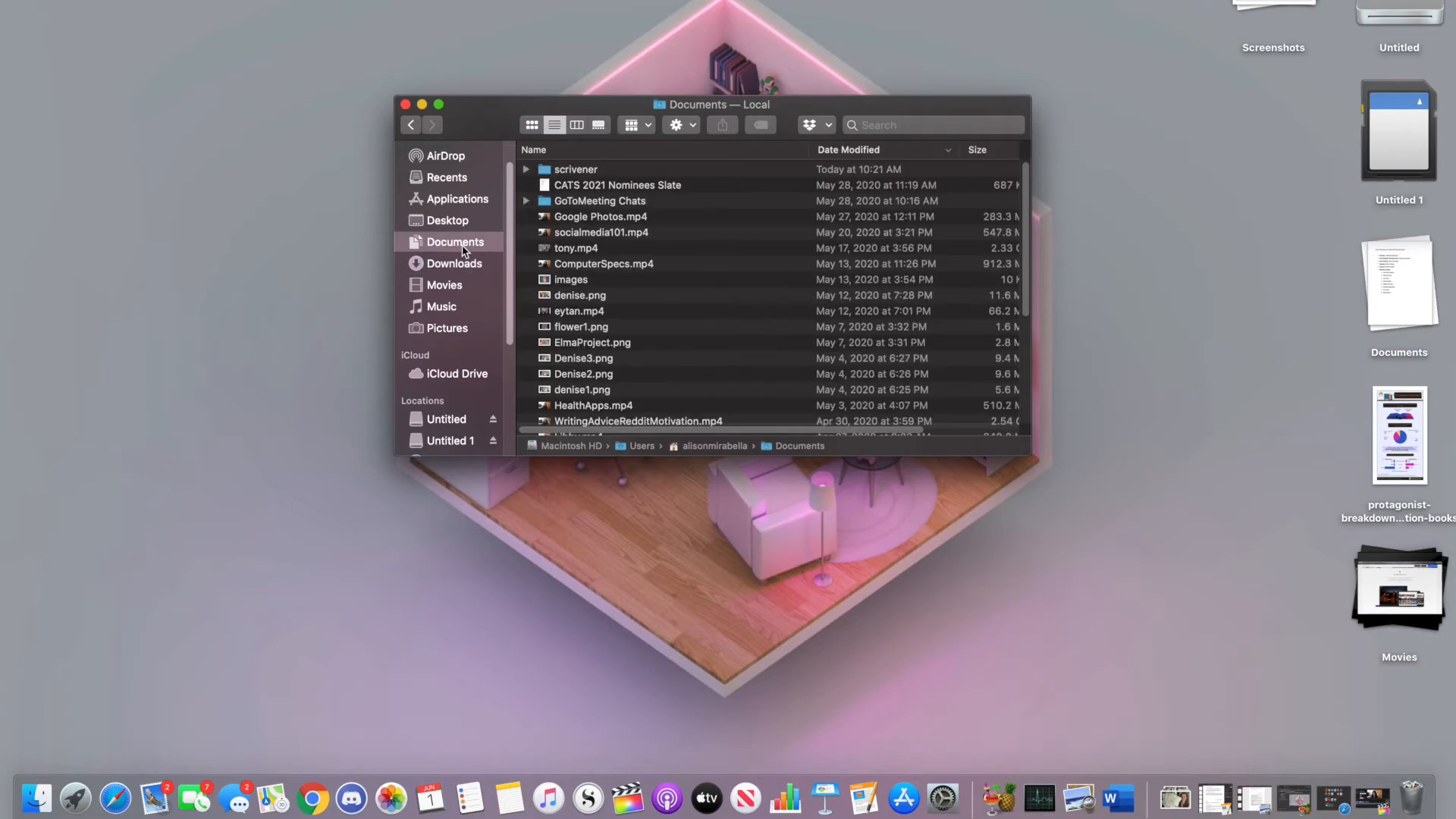
pyautogui.click(457, 199)
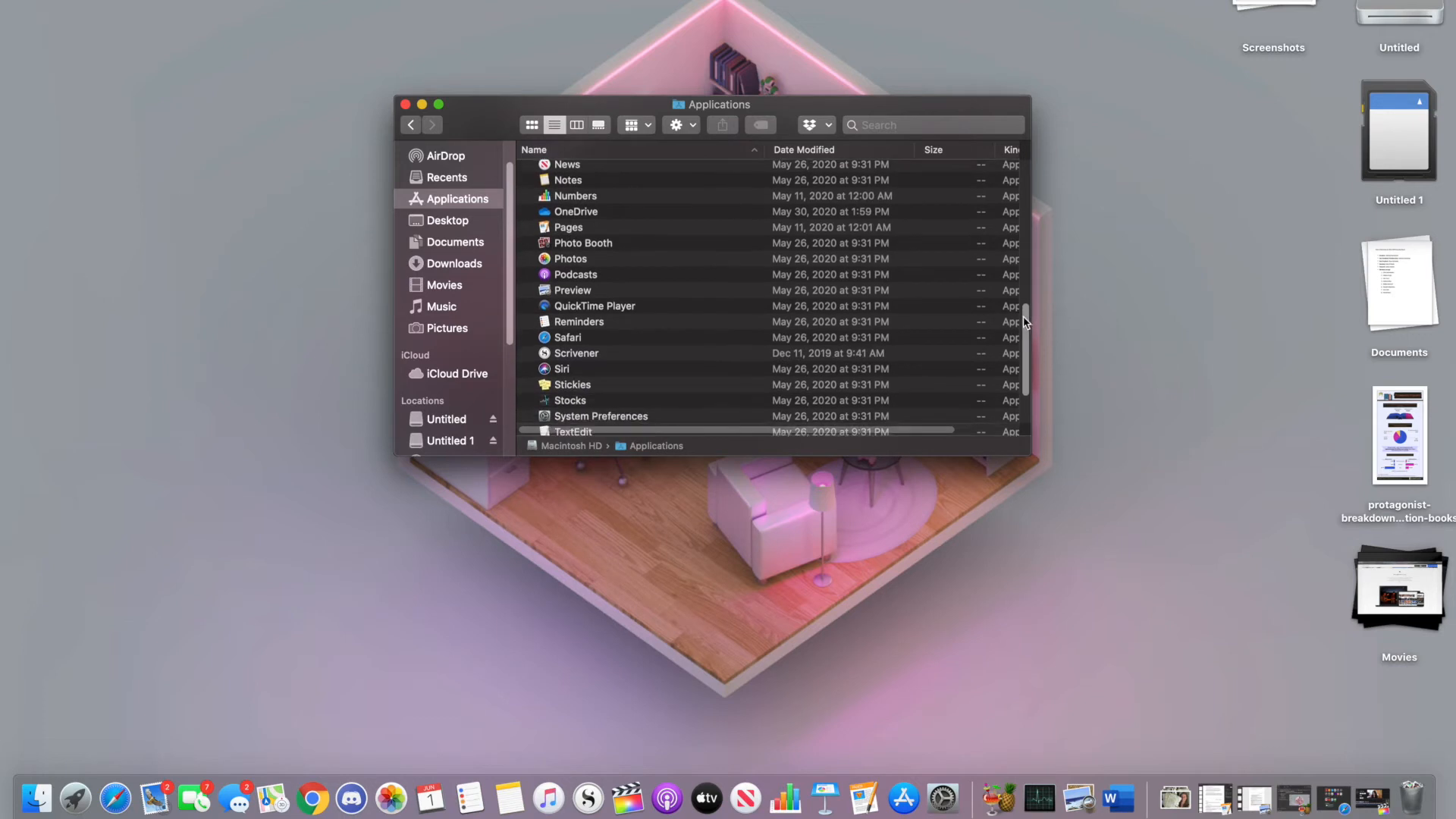
pyautogui.scroll(-3)
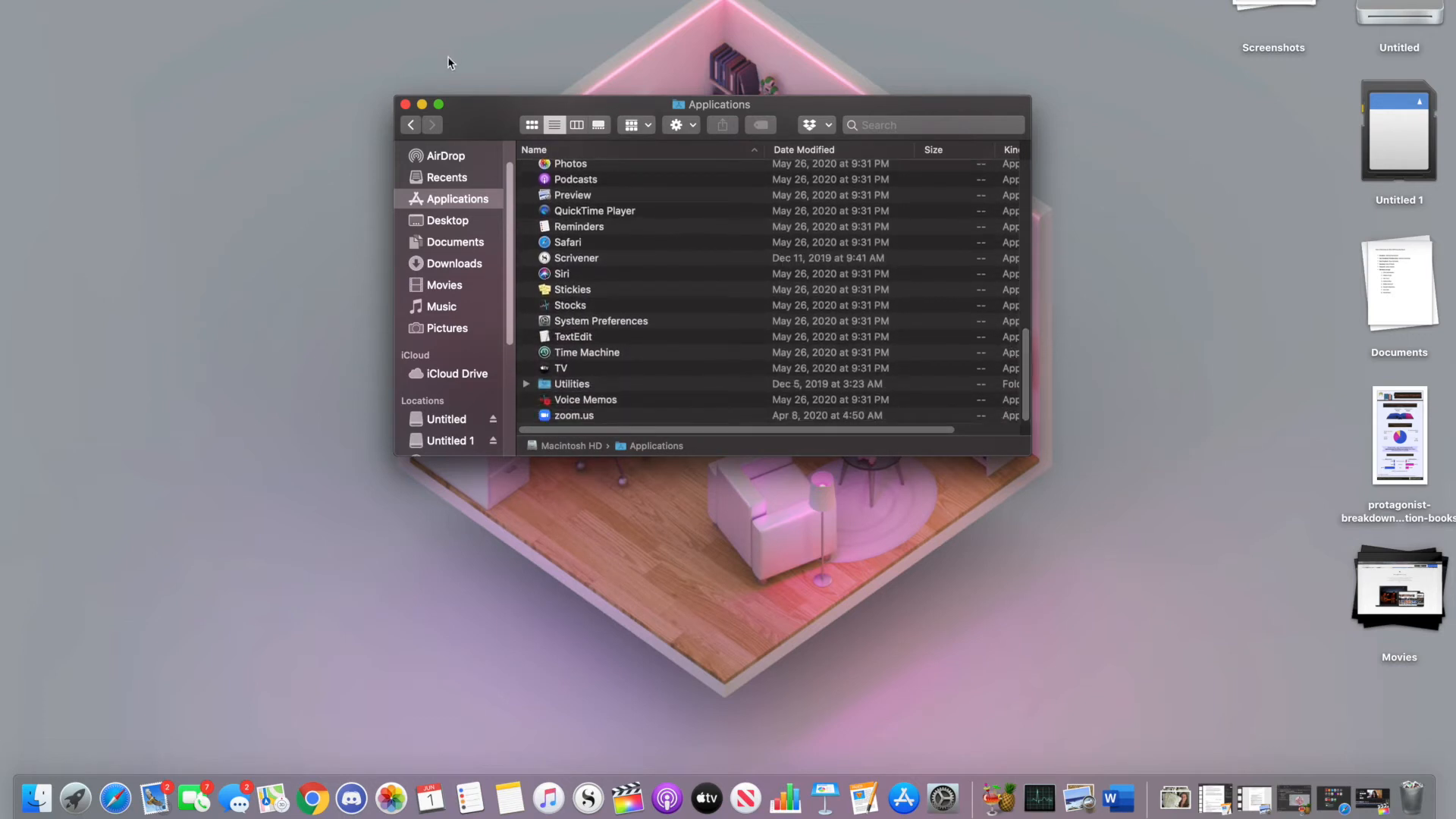
pyautogui.click(405, 105)
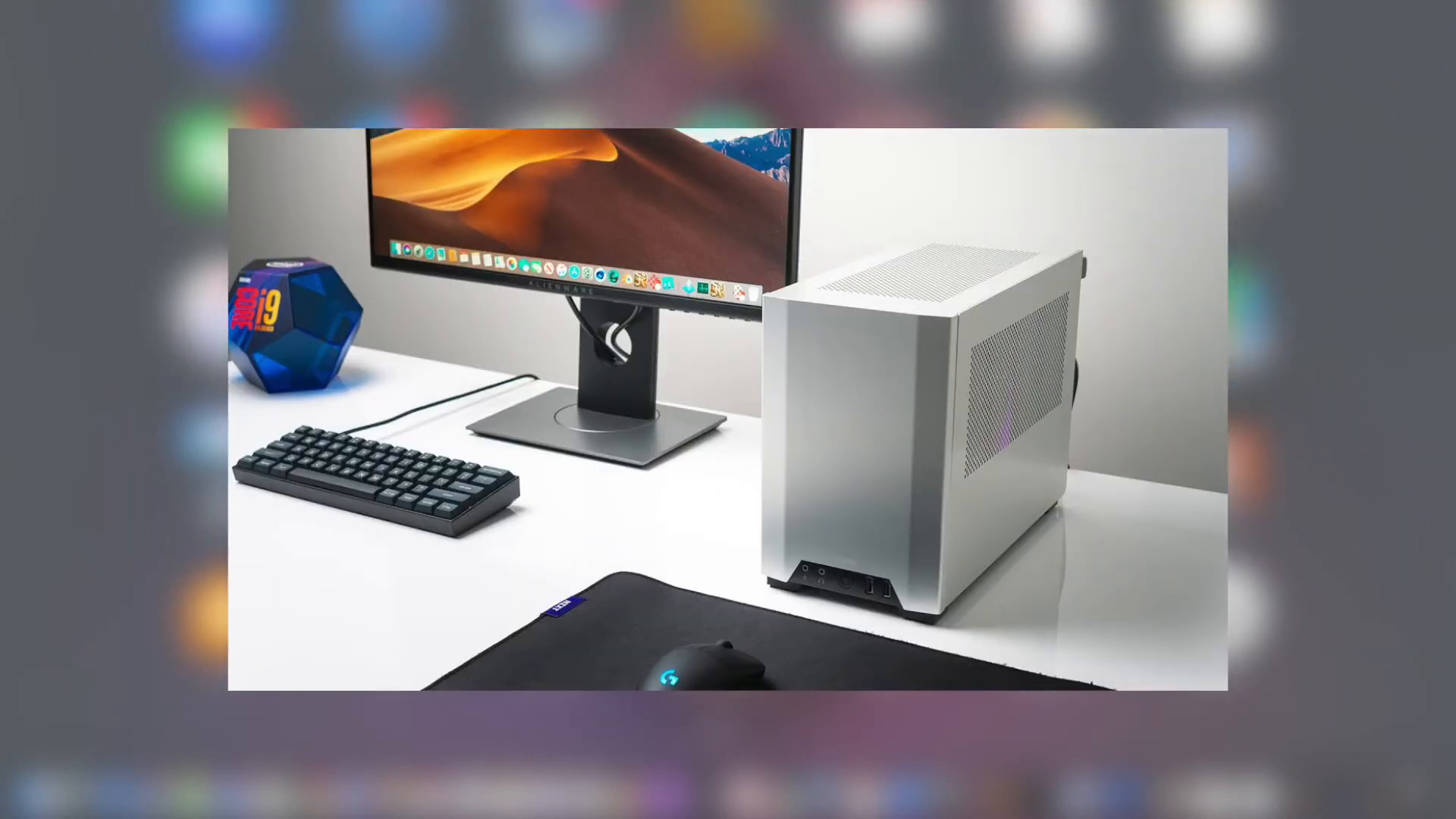
# Step: Close the Finder window and hover Dock apps, leaving the bare macOS desktop
pyautogui.click(35, 796)
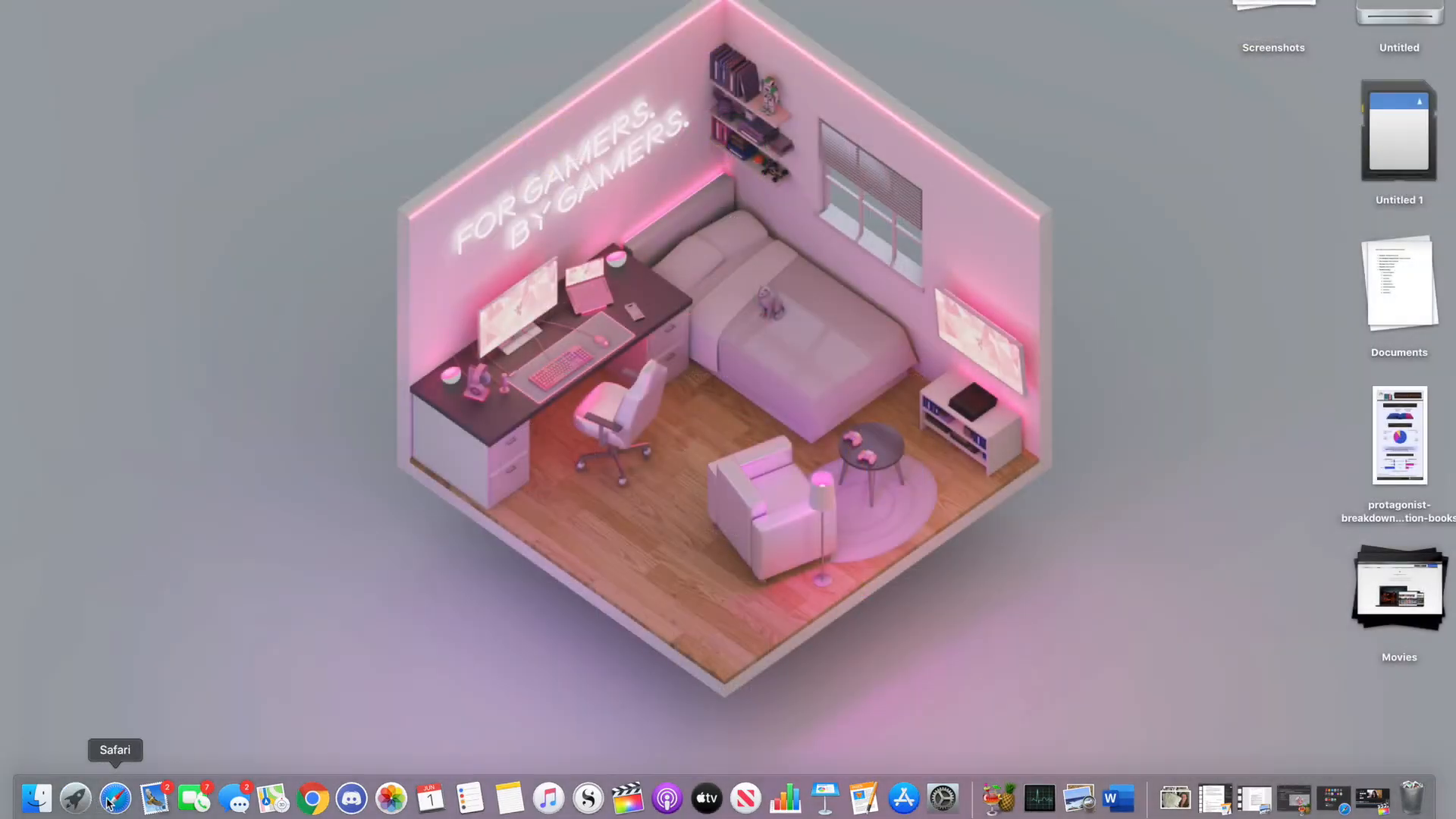
pyautogui.click(74, 796)
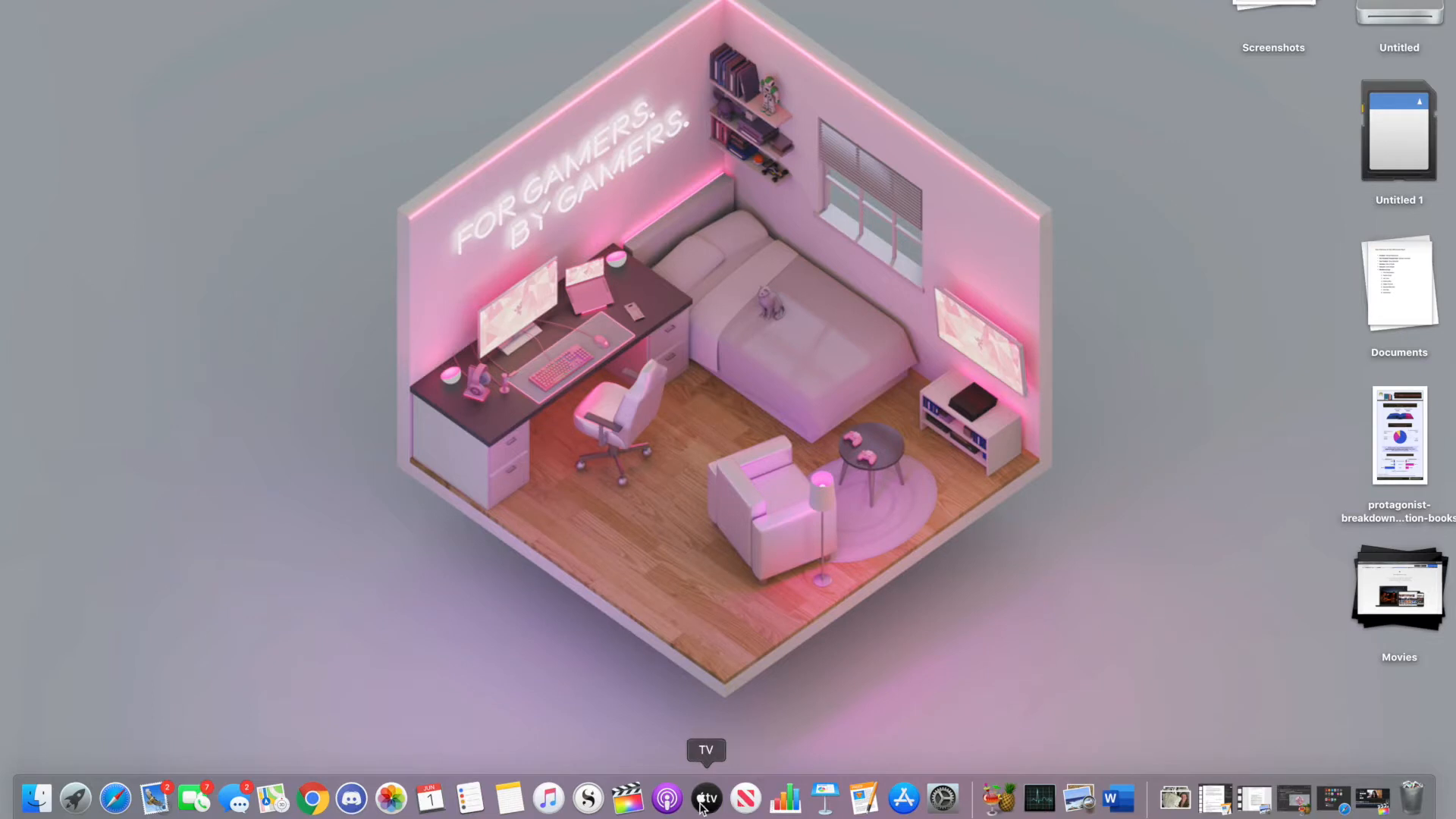
pyautogui.moveTo(468, 796)
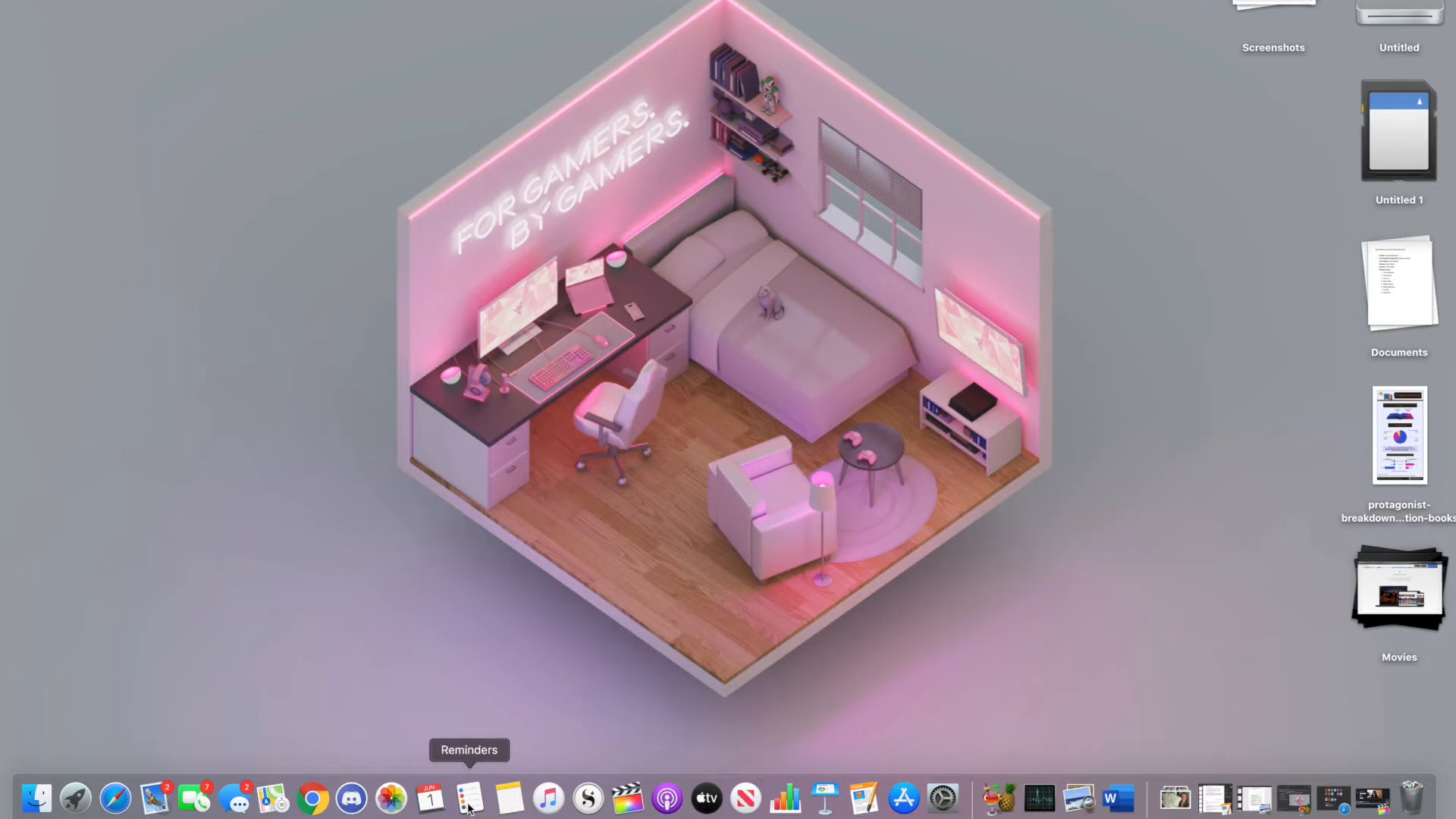
pyautogui.moveTo(117, 796)
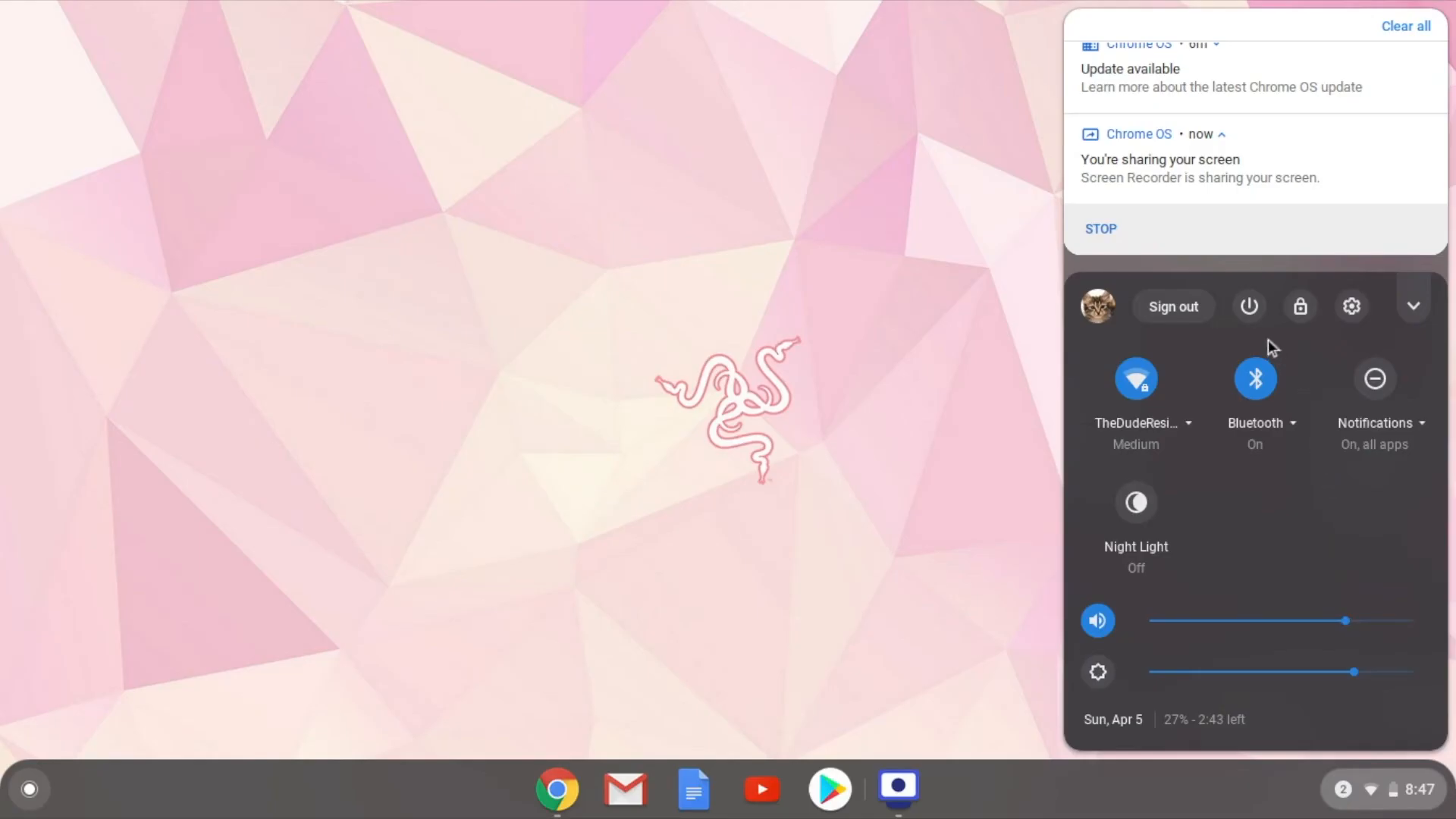
pyautogui.moveTo(1248, 306)
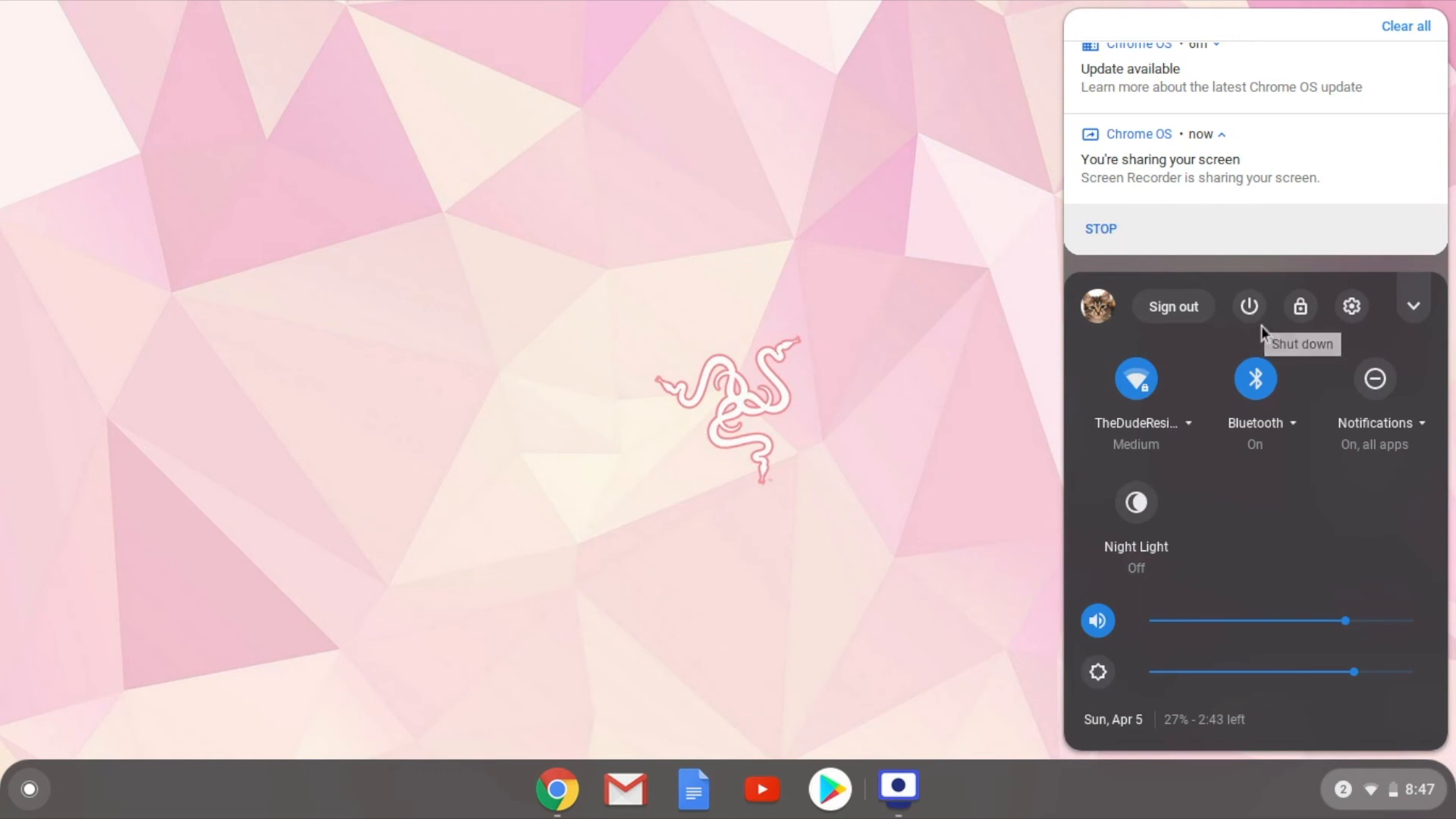
# Step: Show the Chrome OS system tray with quick settings from the shelf clock
pyautogui.click(1248, 305)
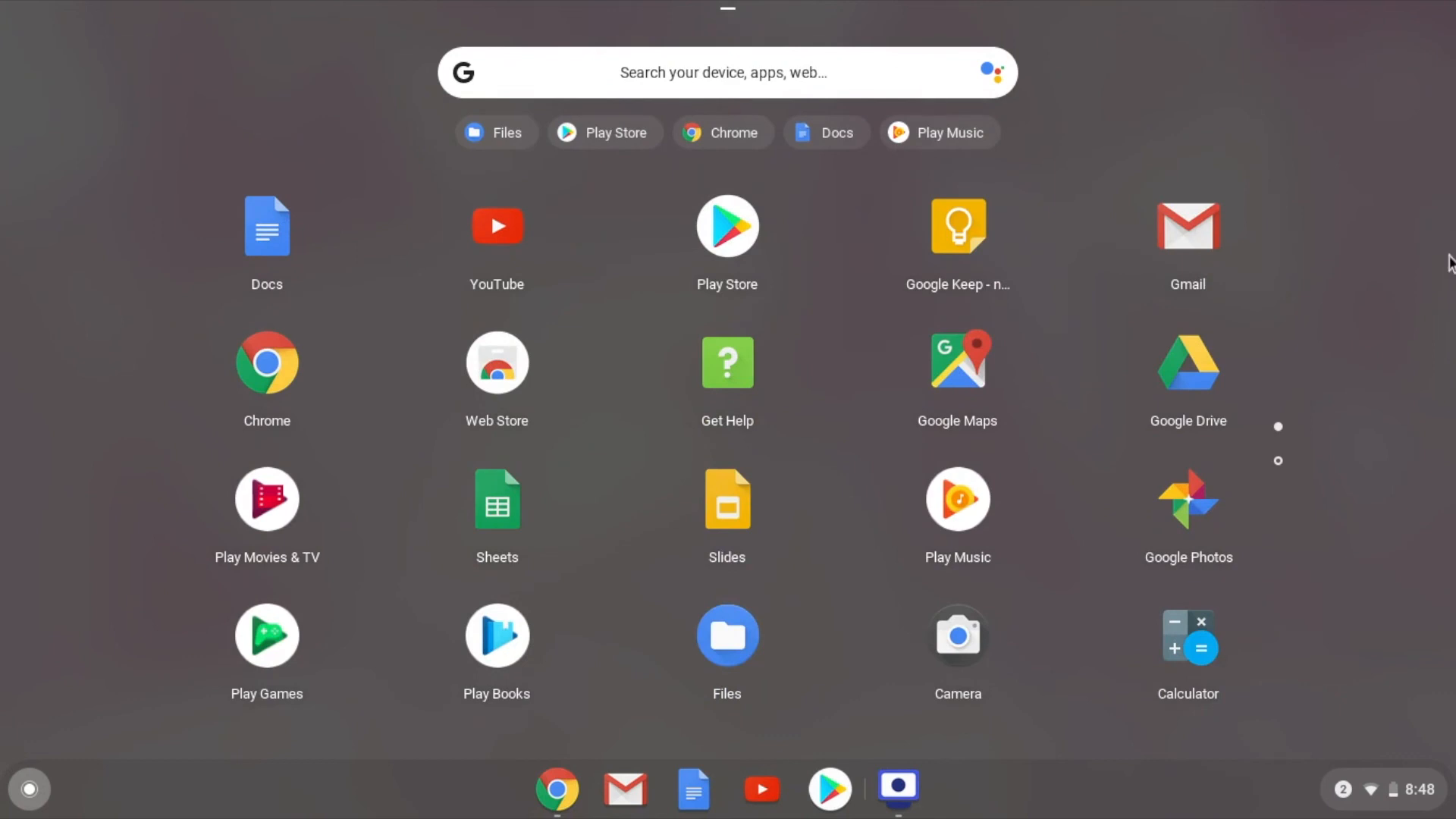
pyautogui.moveTo(1416, 398)
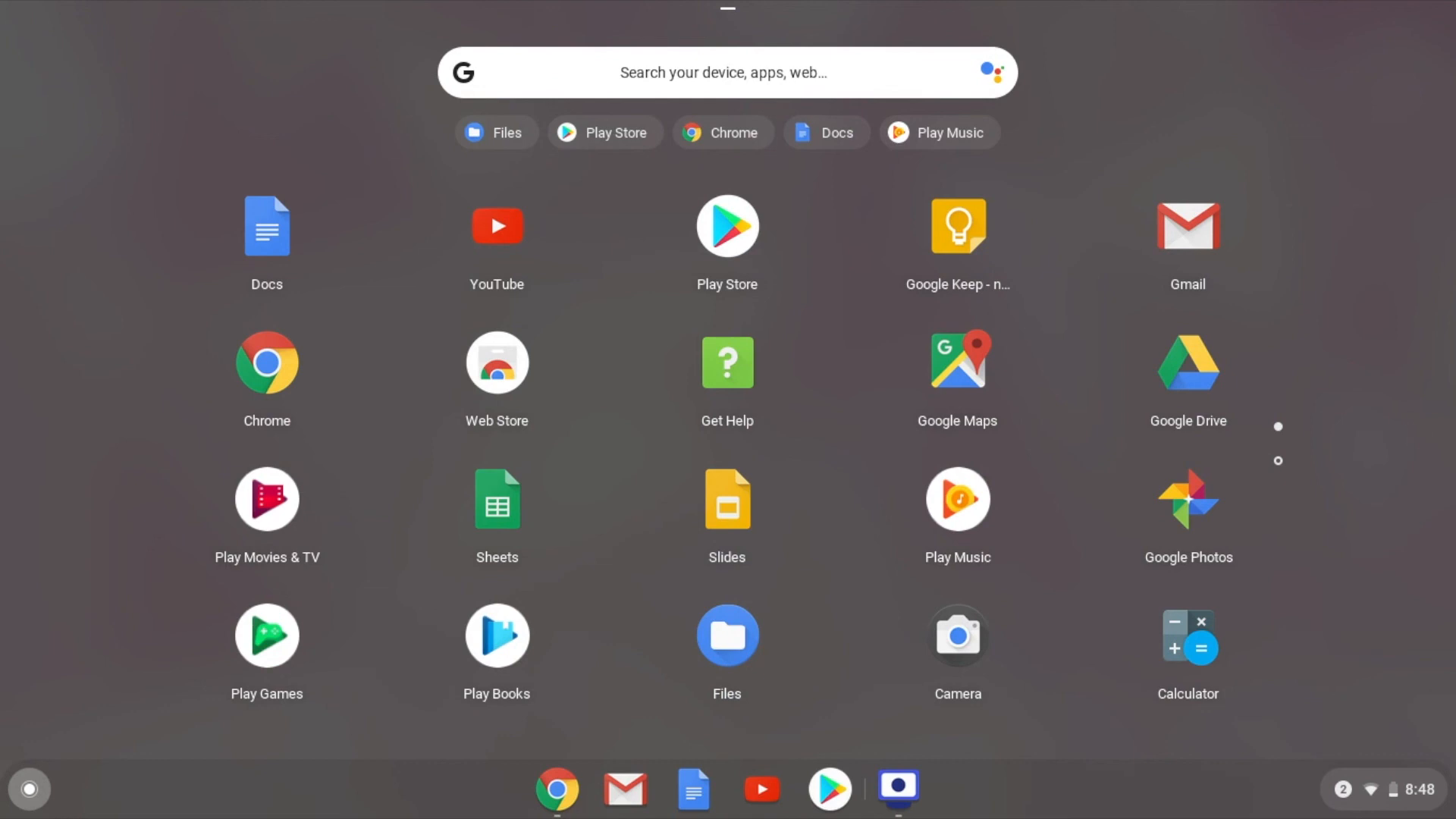
pyautogui.moveTo(1157, 783)
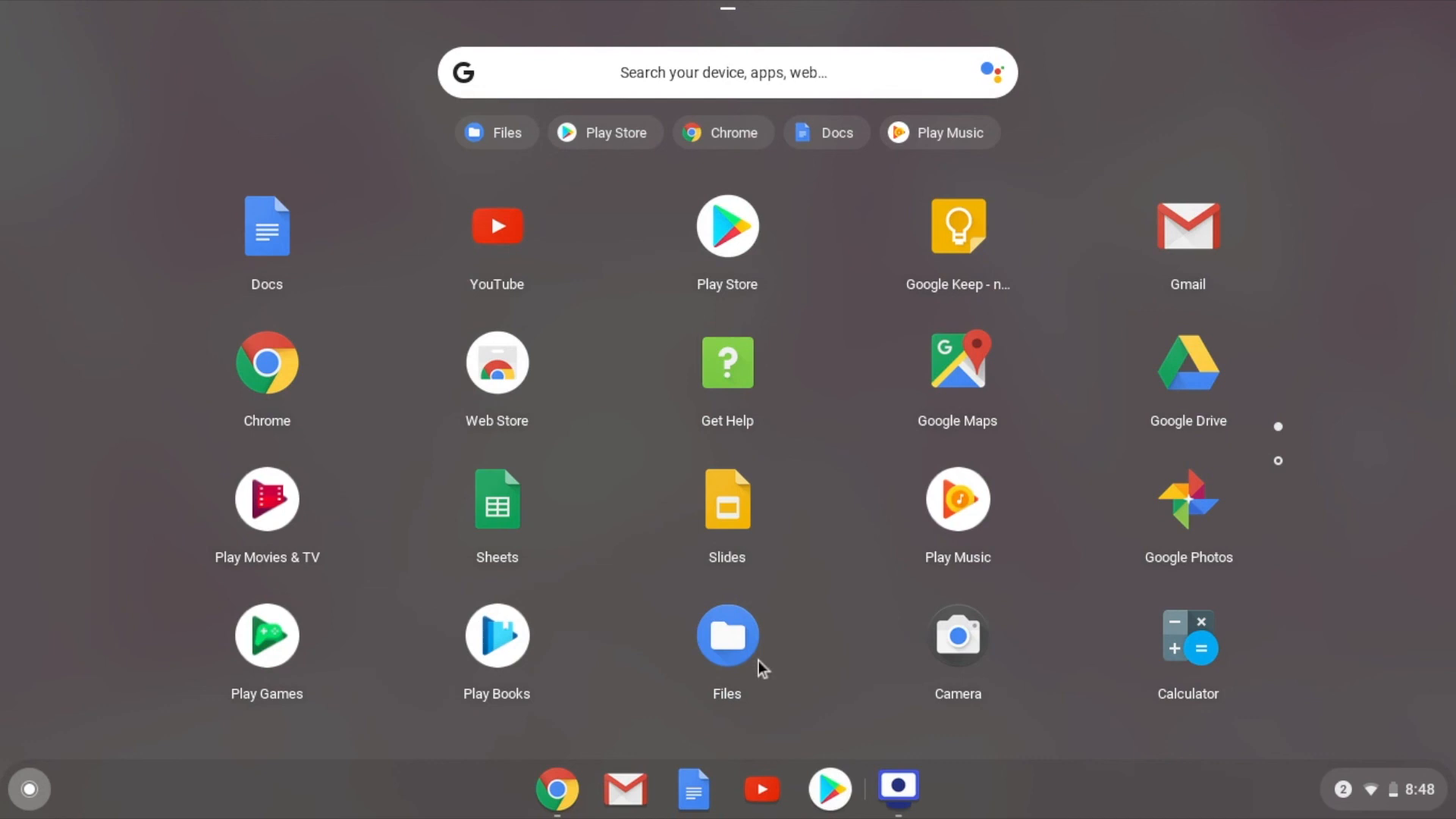
# Step: Dismiss the Chrome OS app launcher by clicking empty desktop space
pyautogui.click(726, 635)
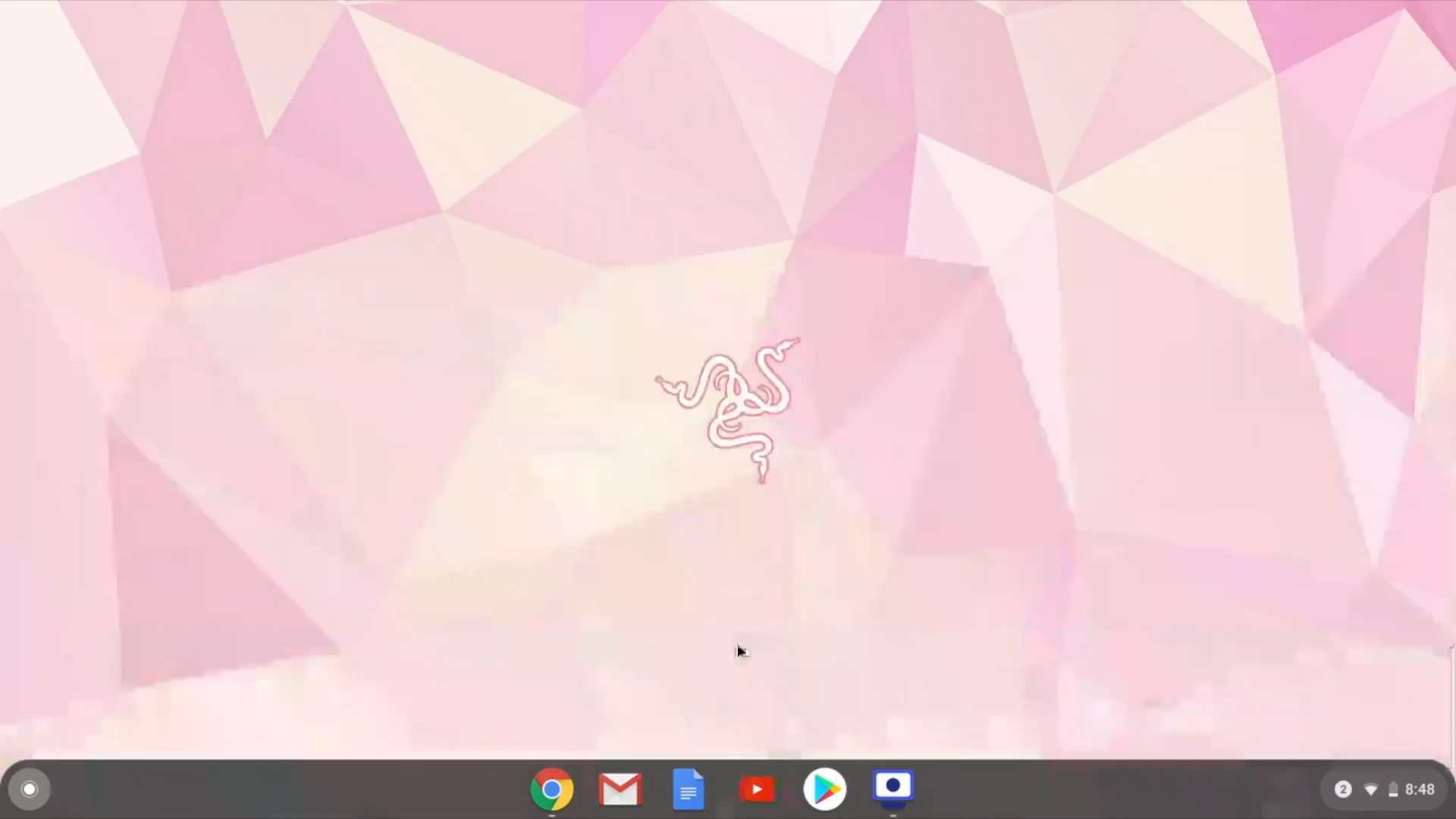